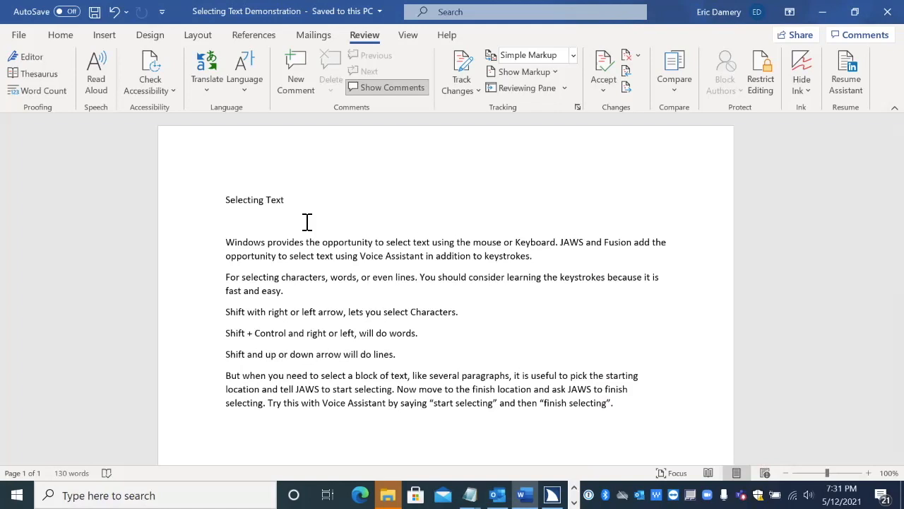
Place the insertion point before "JAWS" in the first body paragraph
click(227, 241)
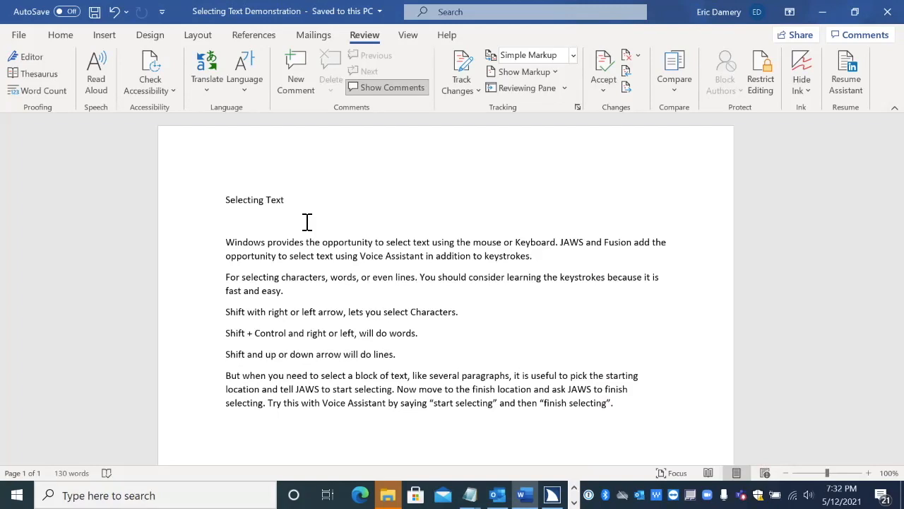
click(226, 242)
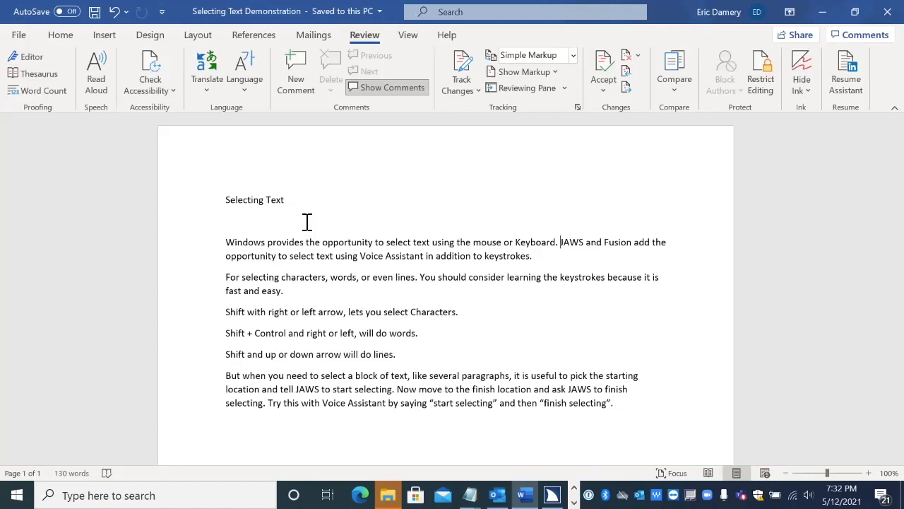
Move the insertion point to the blank line after the final paragraph
click(225, 277)
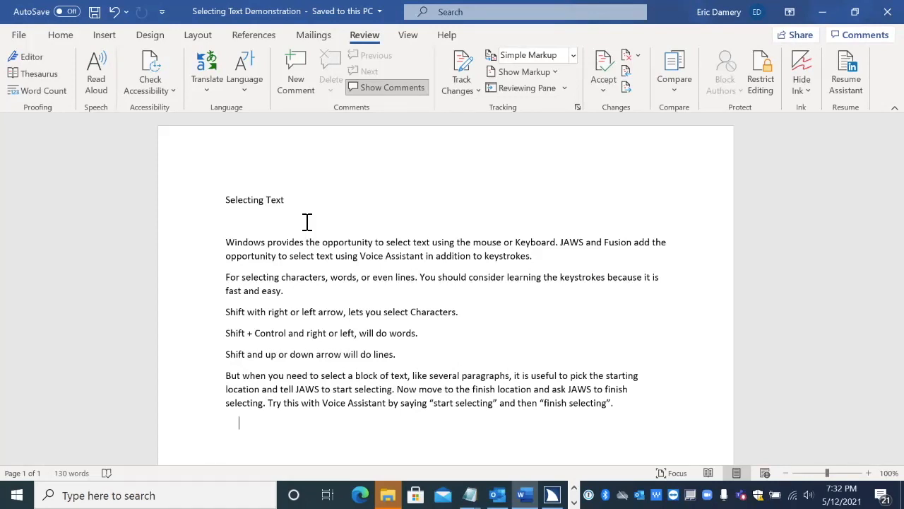
Place the insertion point before "this" in "Try this with Voice Assistant"
click(606, 402)
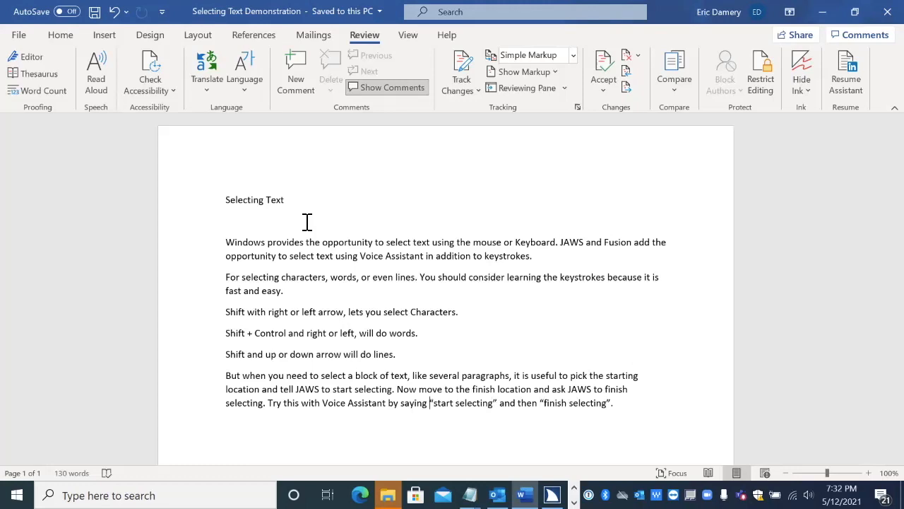
click(281, 403)
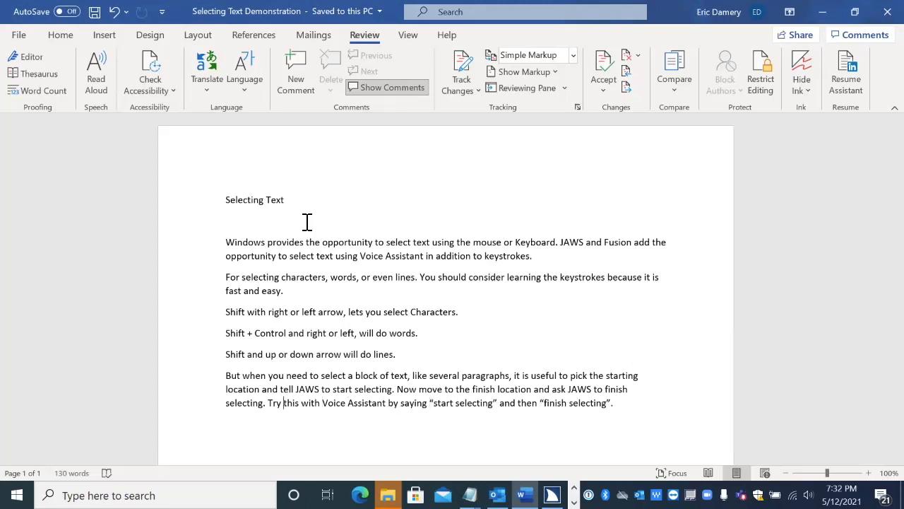